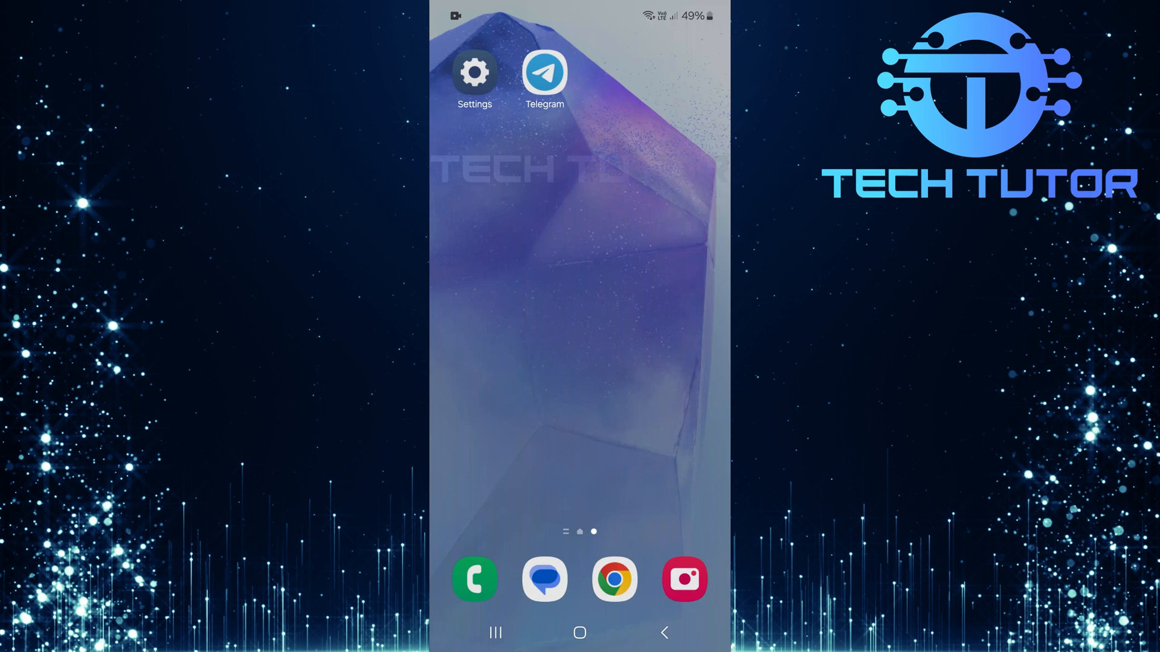
# Step: Launch Telegram and reach Settings through the side menu
pyautogui.click(545, 74)
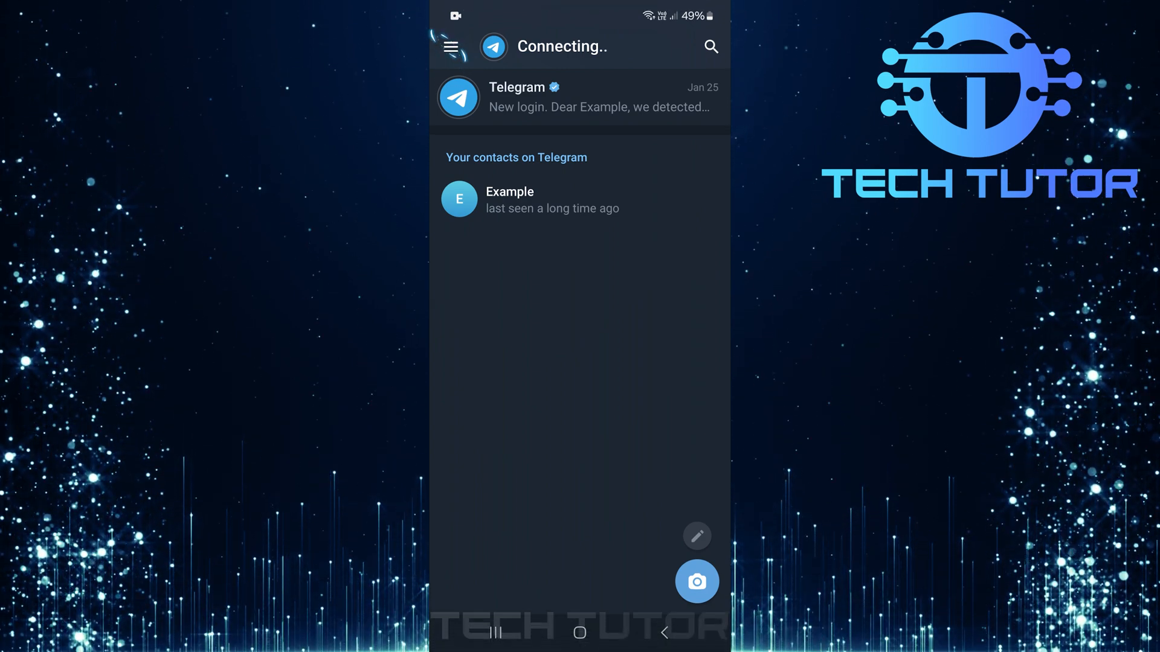
pyautogui.click(451, 46)
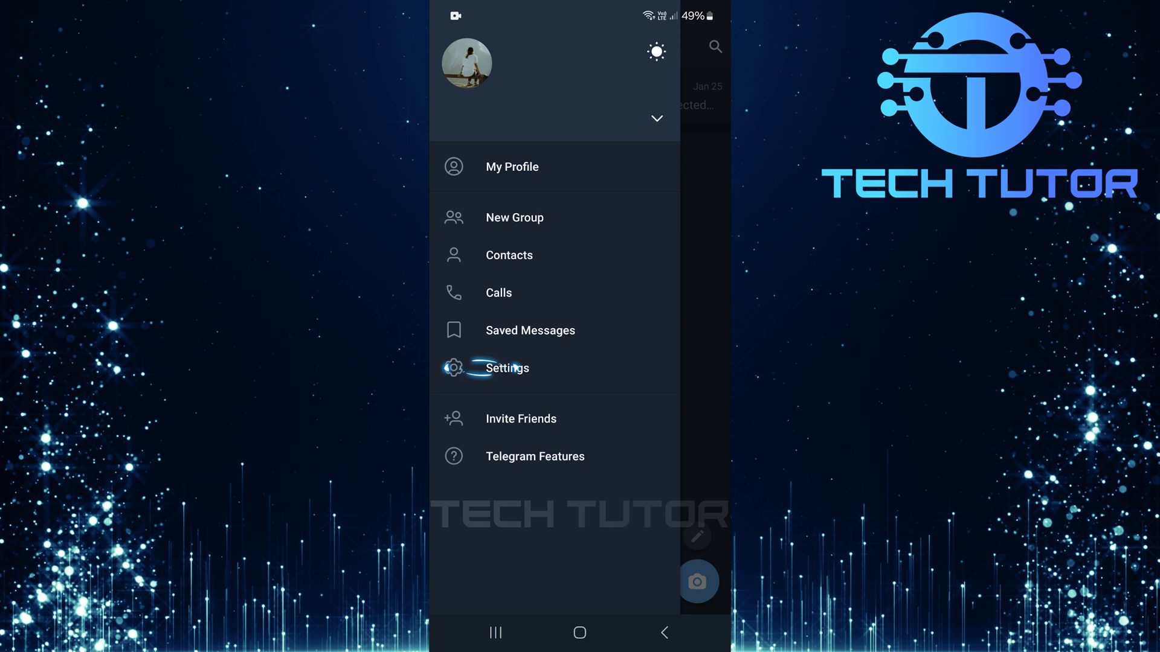
pyautogui.click(508, 367)
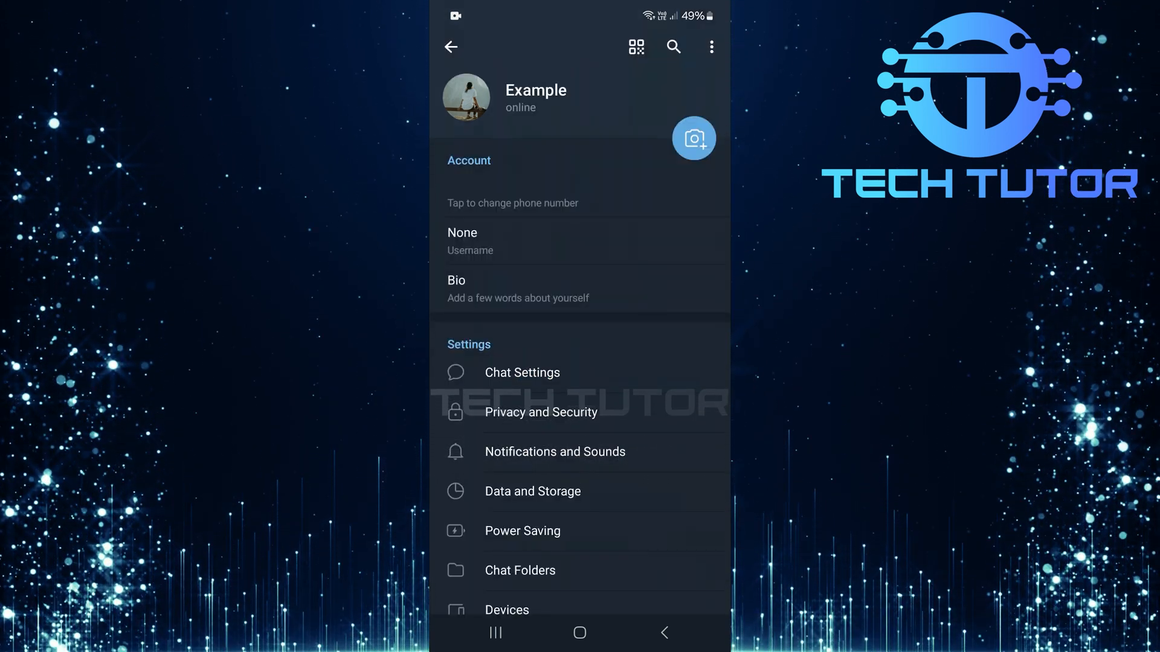
# Step: Show the current Login Email dialog from Privacy and Security
pyautogui.click(541, 412)
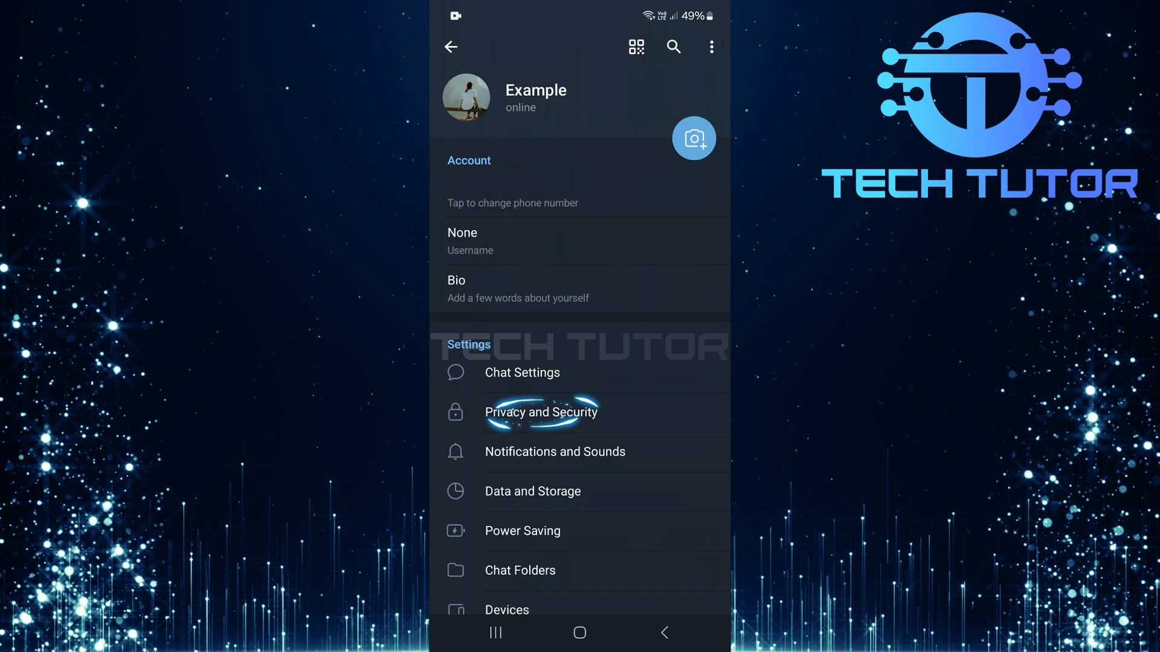
pyautogui.click(541, 412)
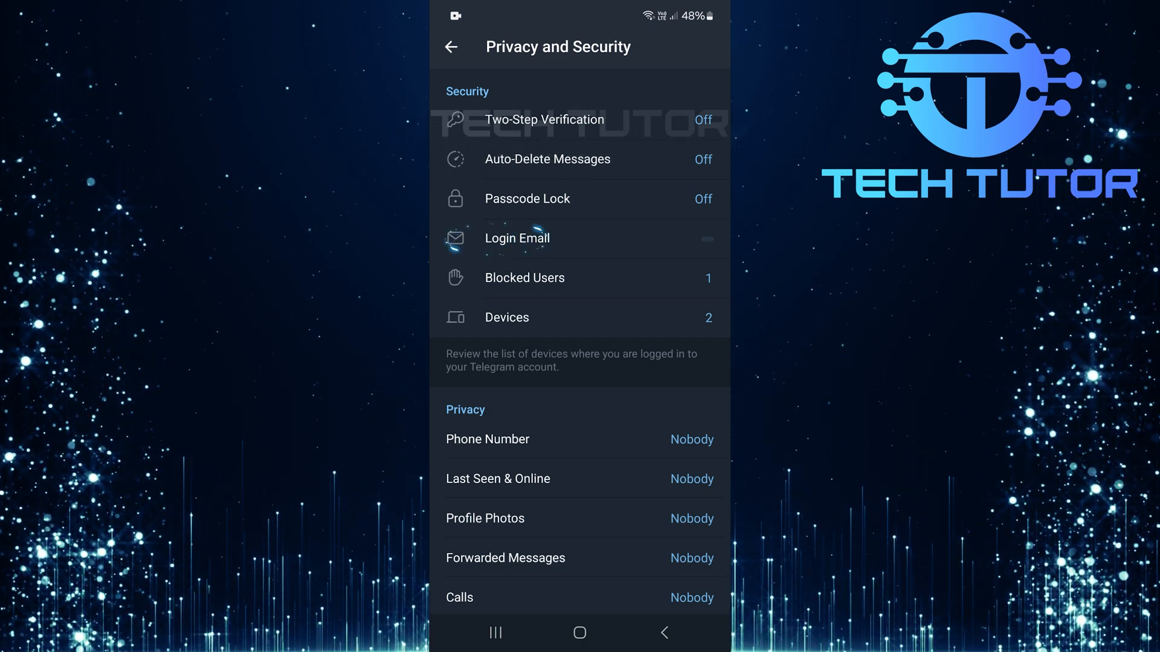
pyautogui.click(517, 239)
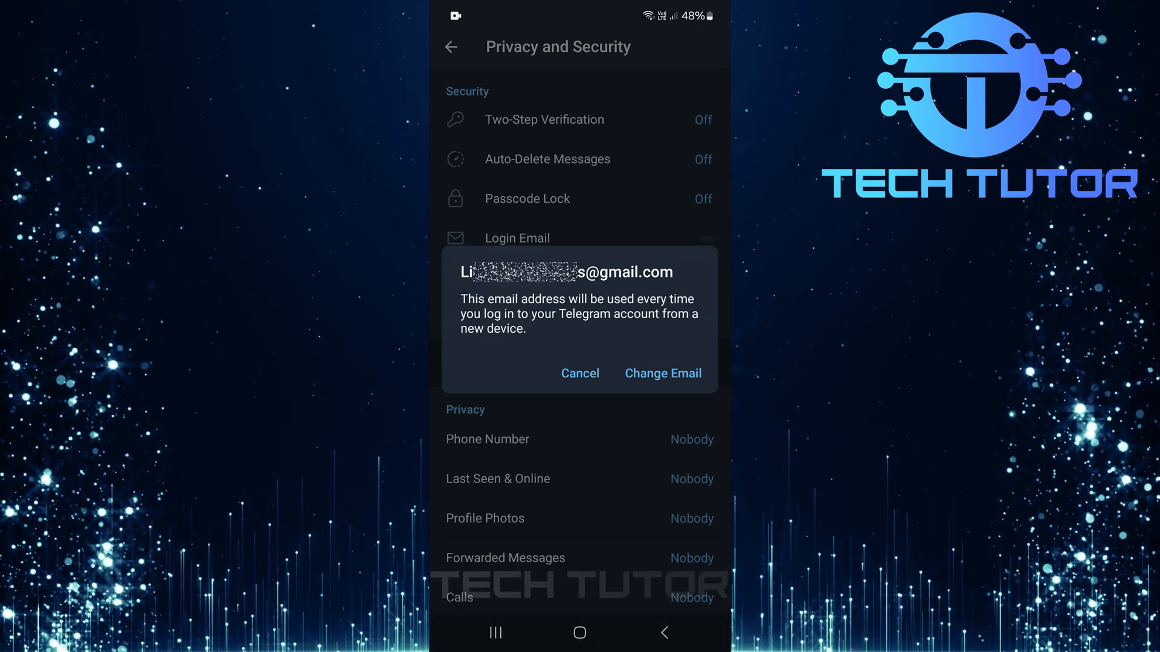
# Step: Choose Change Email to reach the Enter New Email screen
pyautogui.click(663, 373)
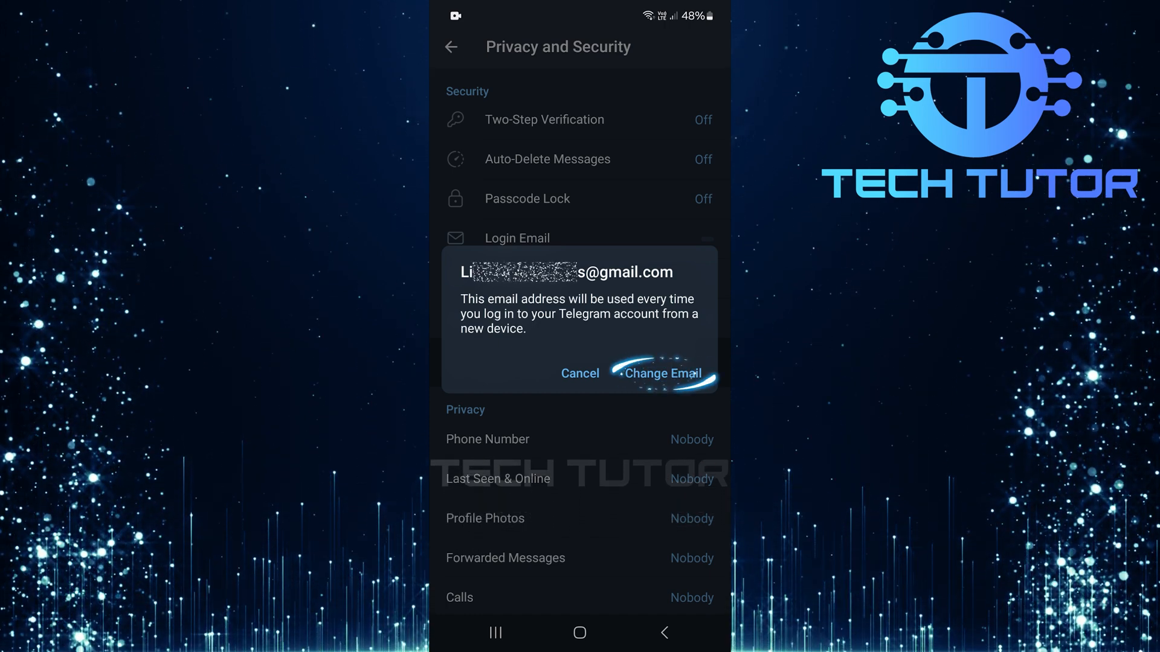
pyautogui.click(663, 373)
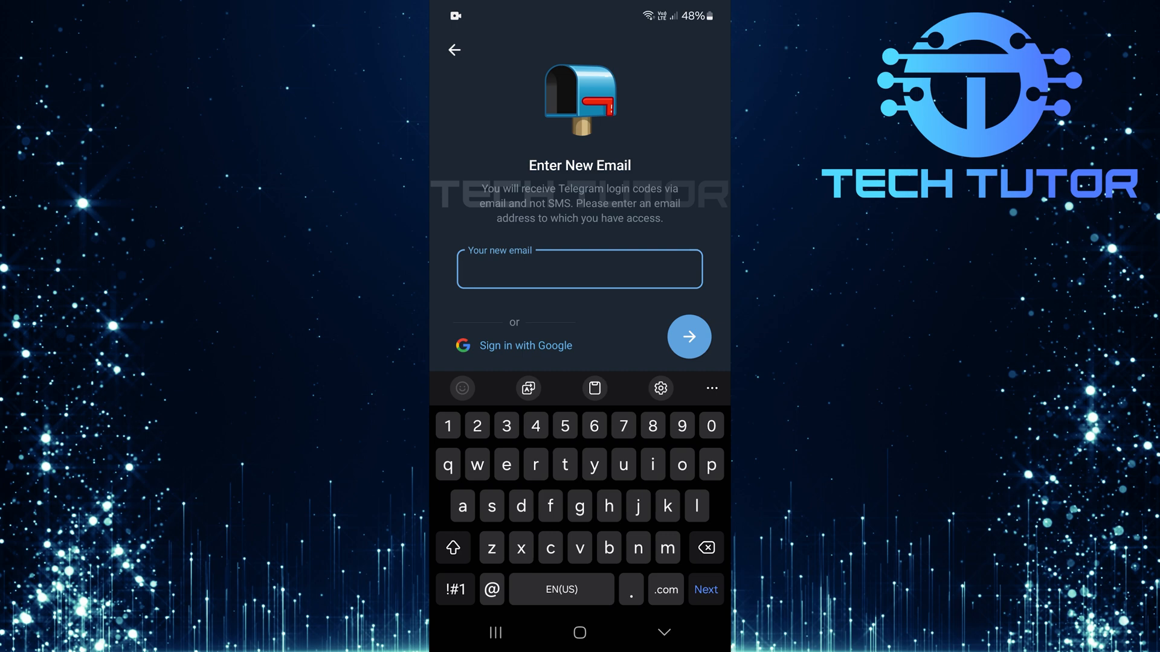
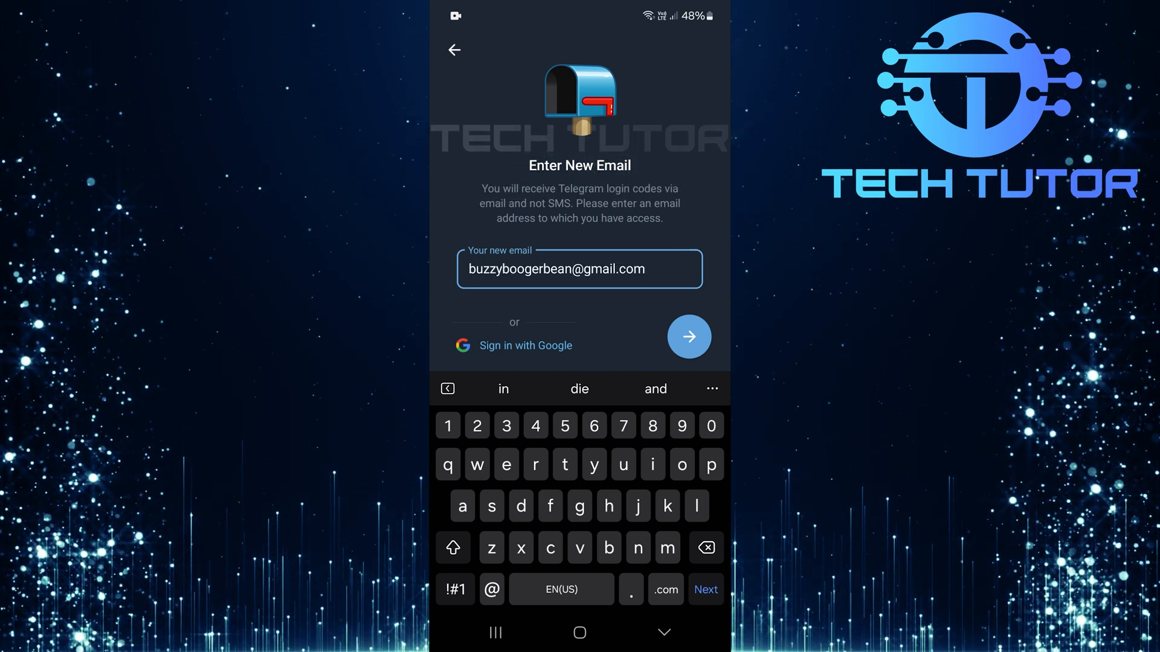
pyautogui.click(689, 336)
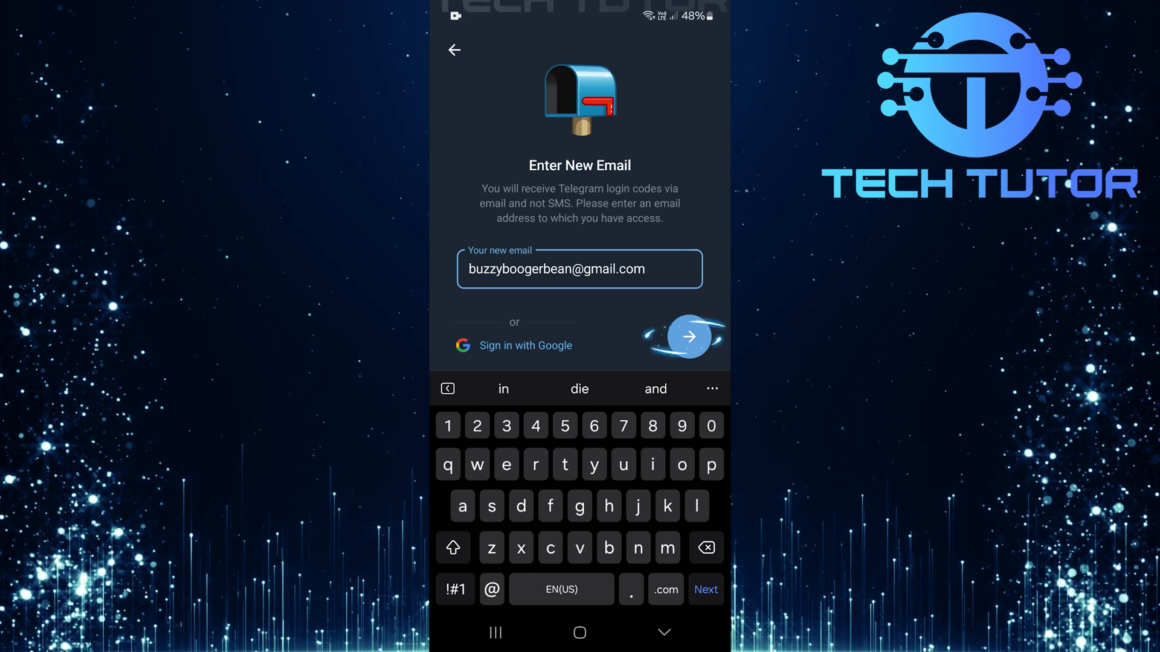
pyautogui.click(689, 336)
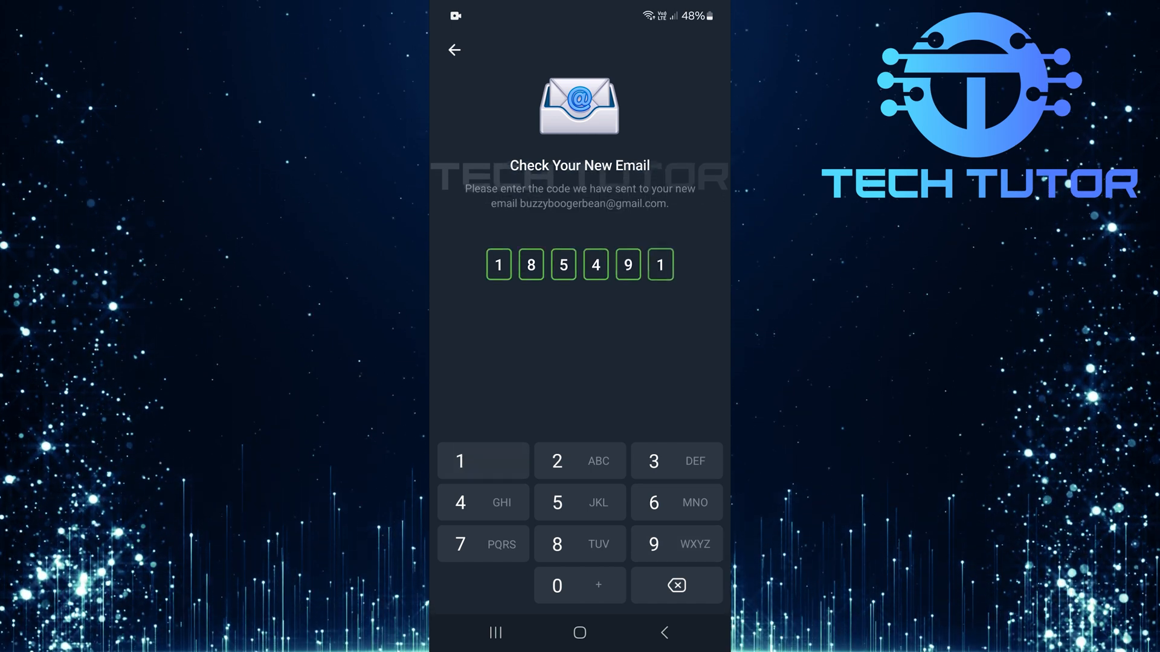
# Step: Confirm the code so Privacy and Security lists the new Gmail address as login email
pyautogui.click(660, 265)
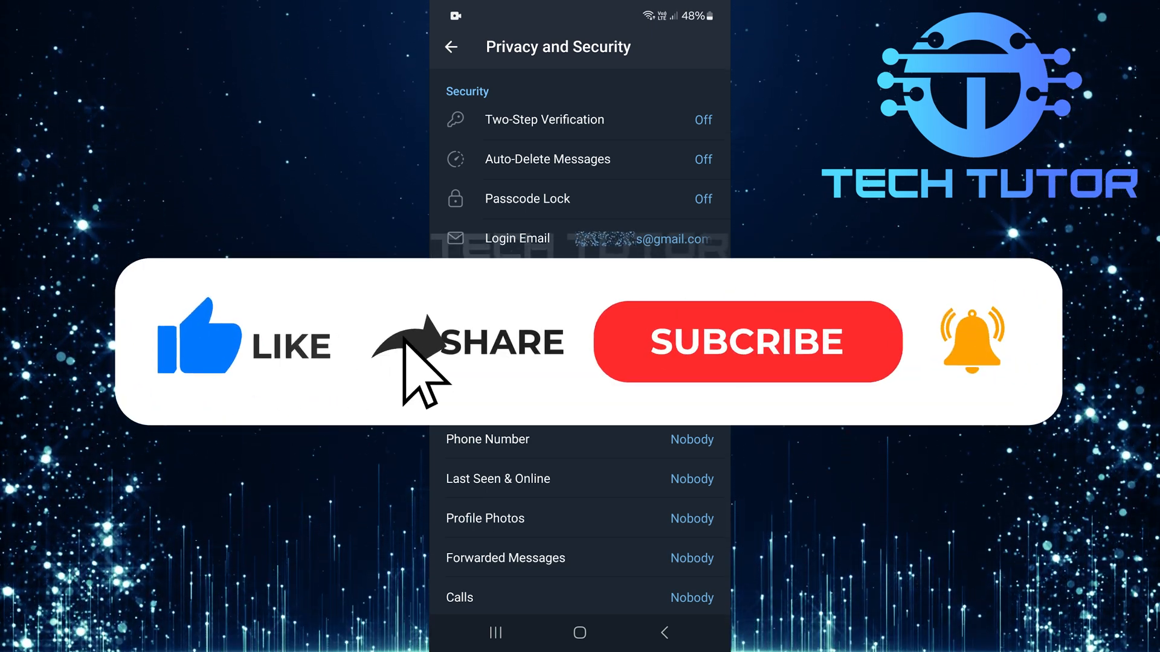
pyautogui.click(749, 341)
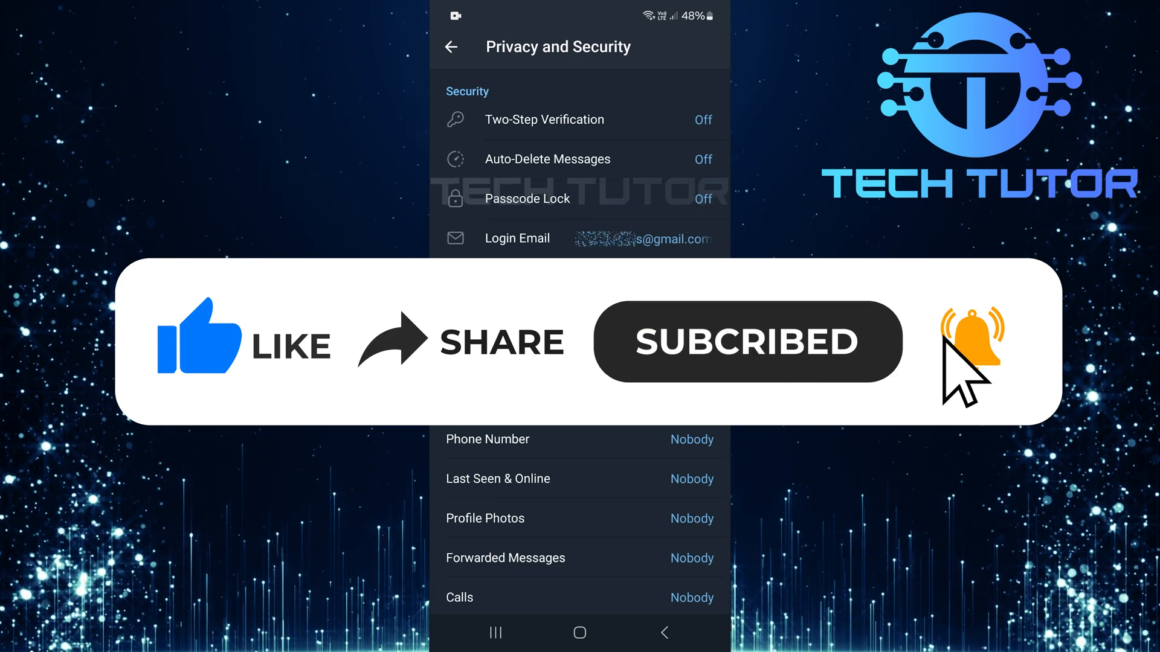